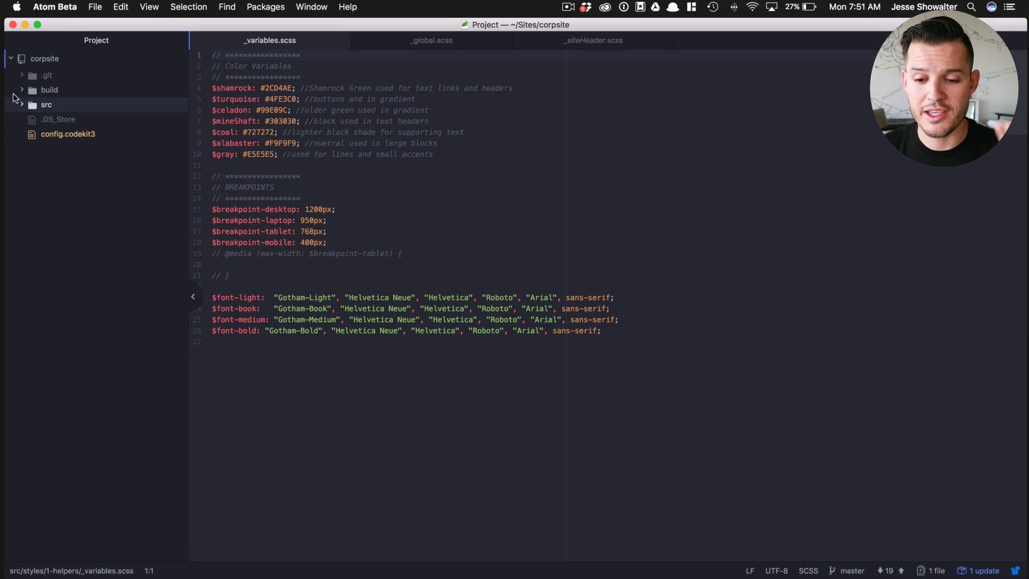
# Peek inside the build folder and build/styles, then collapse both again.
pyautogui.click(21, 90)
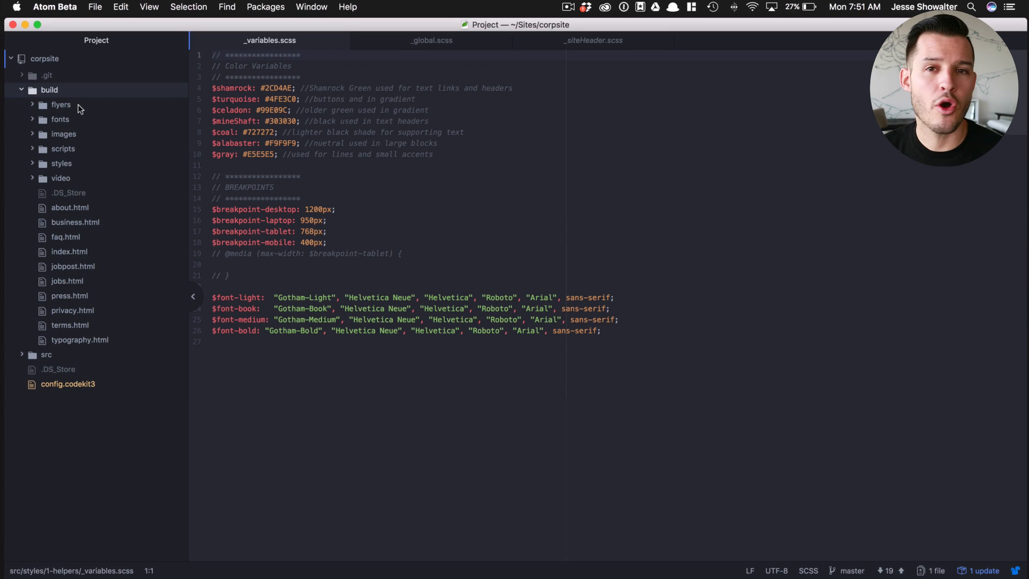
pyautogui.moveTo(68, 153)
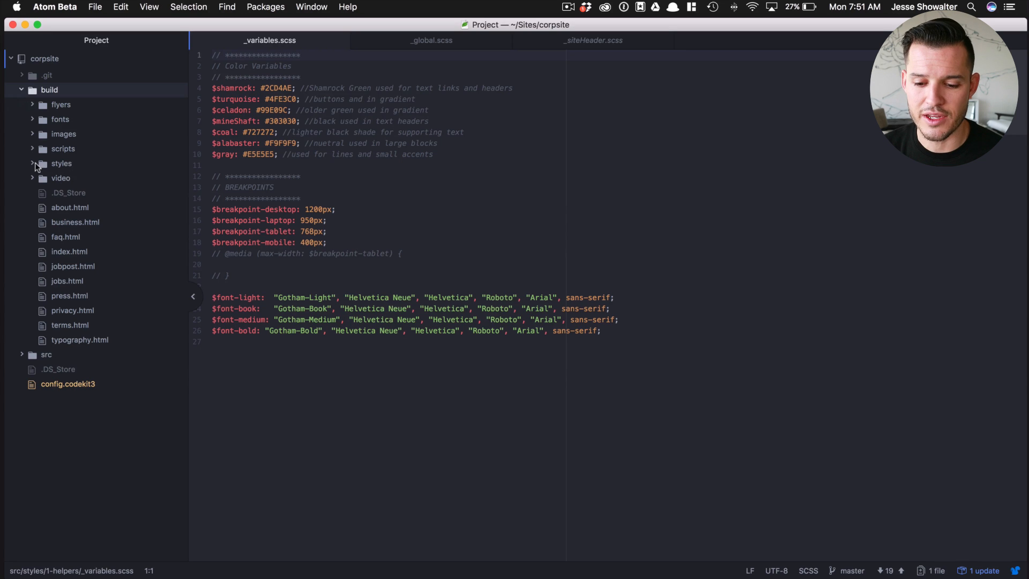
pyautogui.click(61, 163)
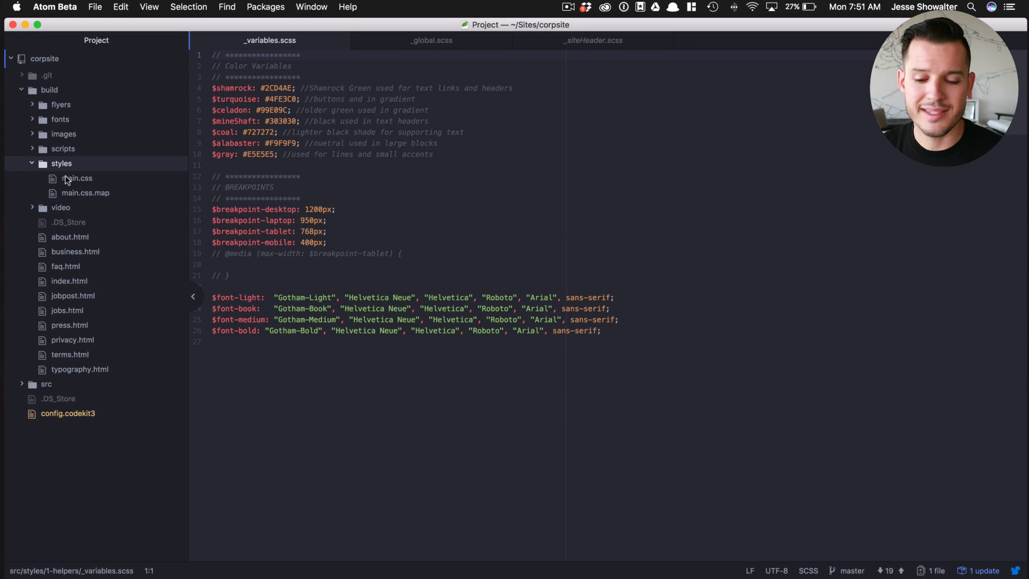
pyautogui.moveTo(97, 200)
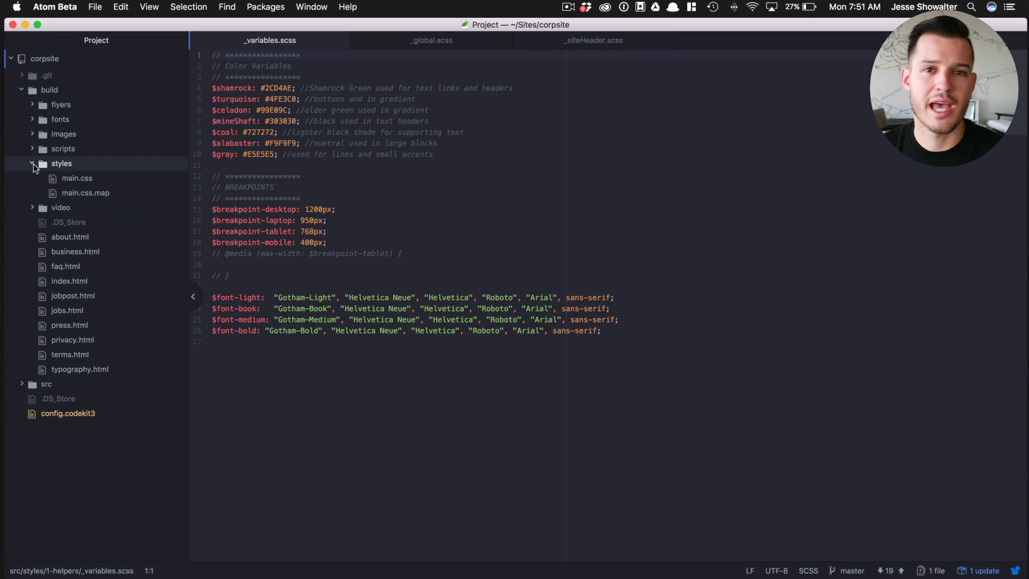
pyautogui.click(61, 163)
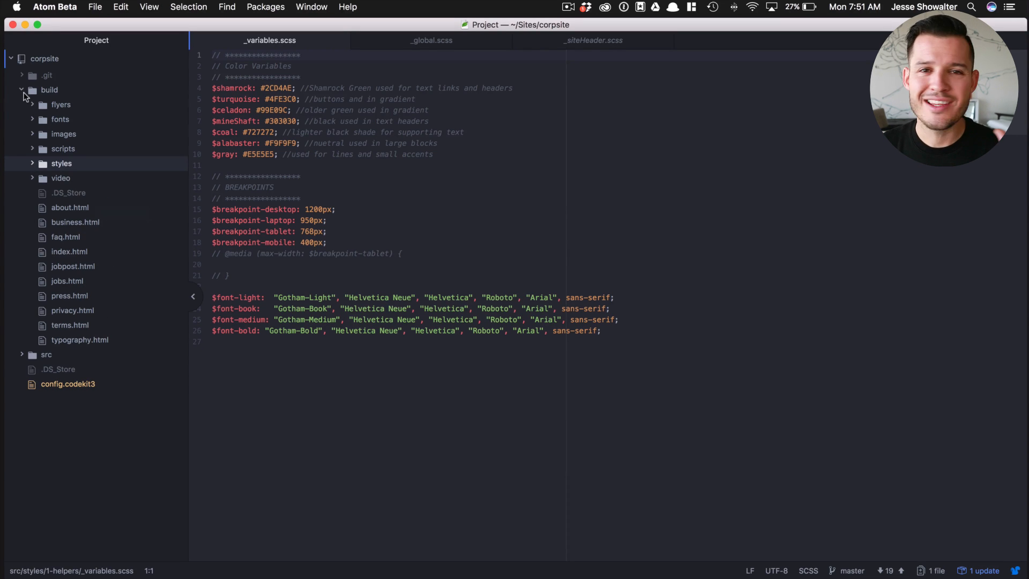
pyautogui.click(21, 89)
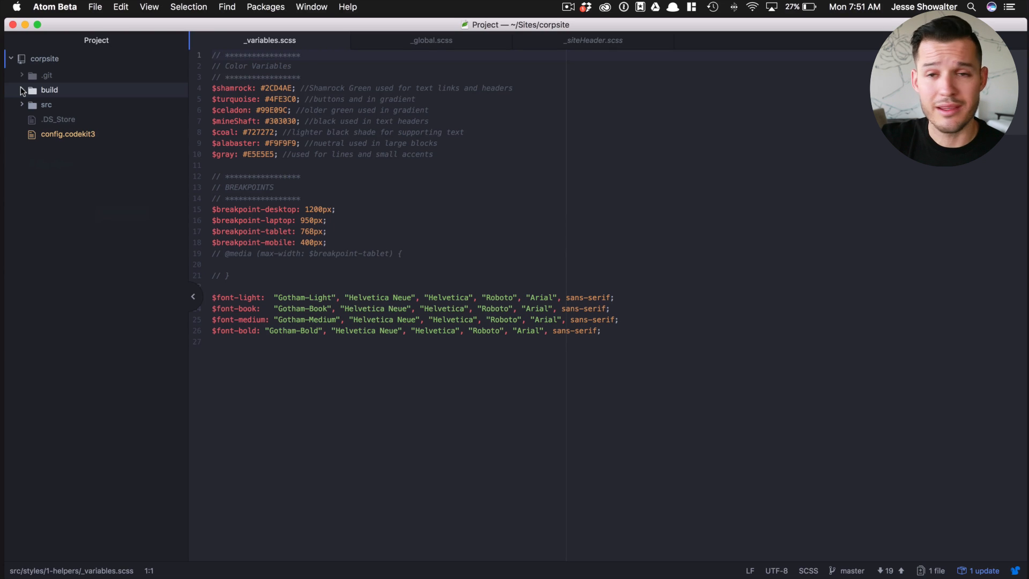
# Expand src, src/styles and src/scripts to list vendors, app.js and app-min.js.
pyautogui.click(46, 105)
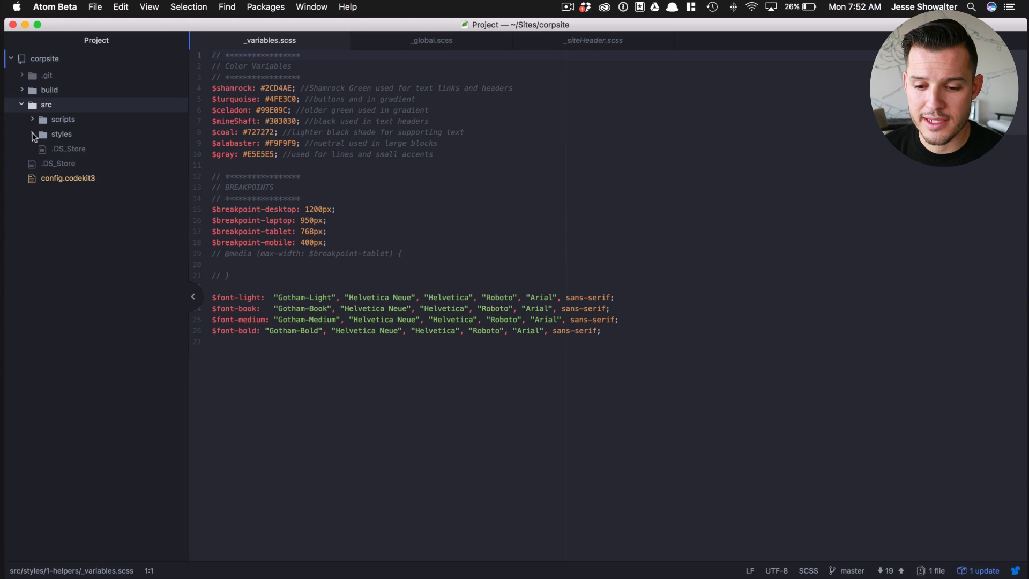
pyautogui.click(61, 134)
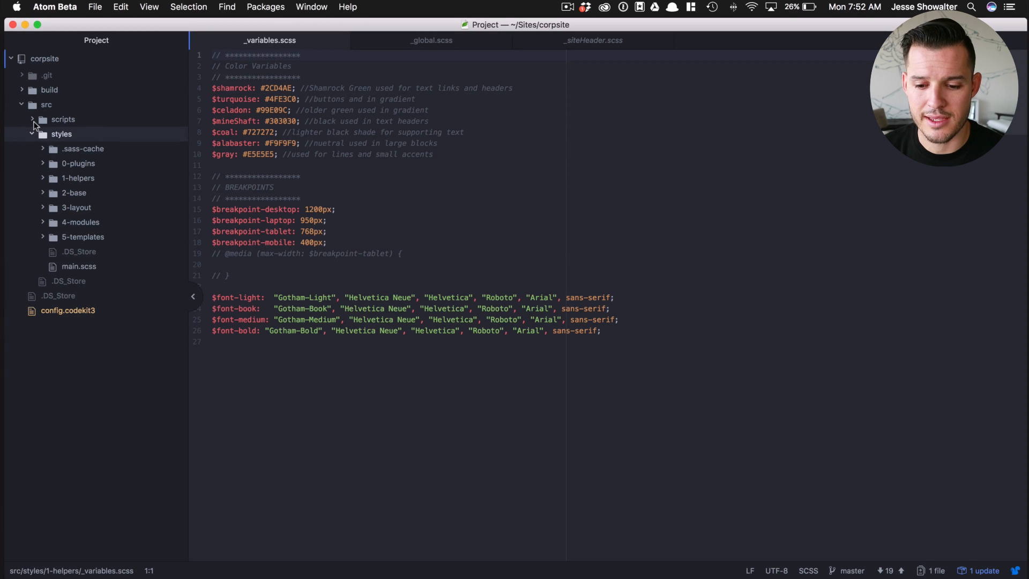
pyautogui.click(63, 119)
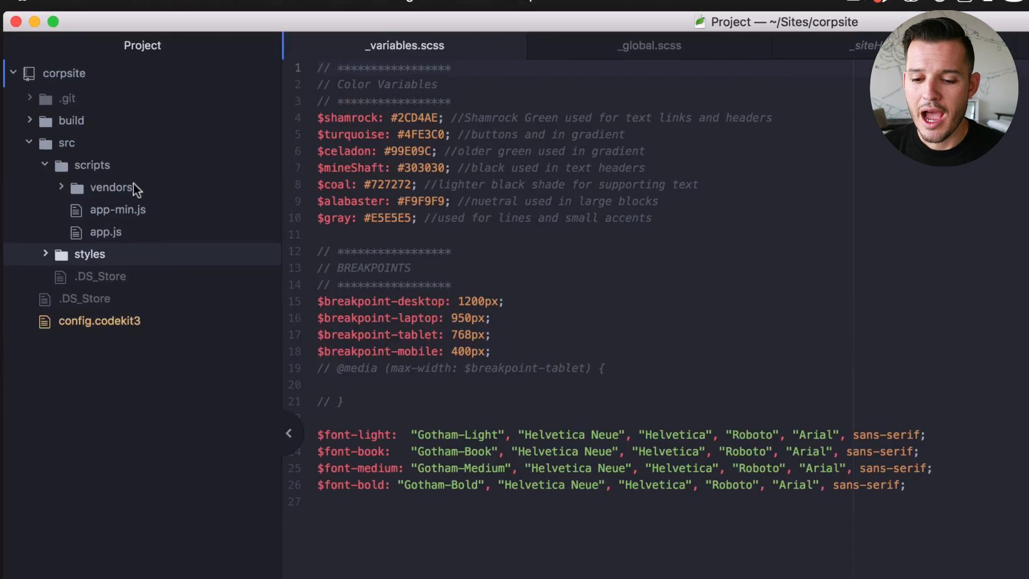
# Open app.js, list the vendors scripts, and reveal the compiled scripts in build/scripts.
pyautogui.click(105, 232)
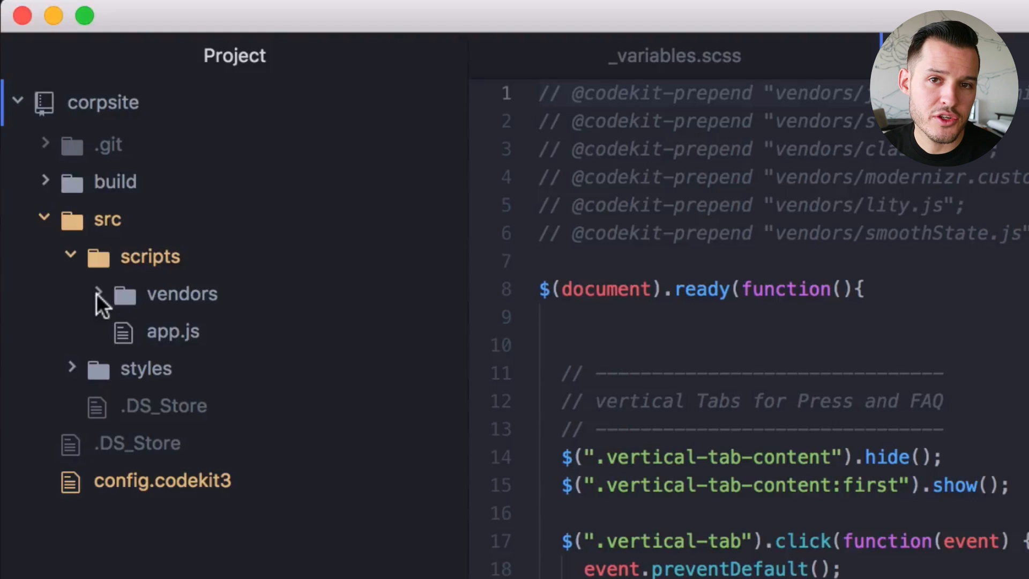
pyautogui.click(97, 294)
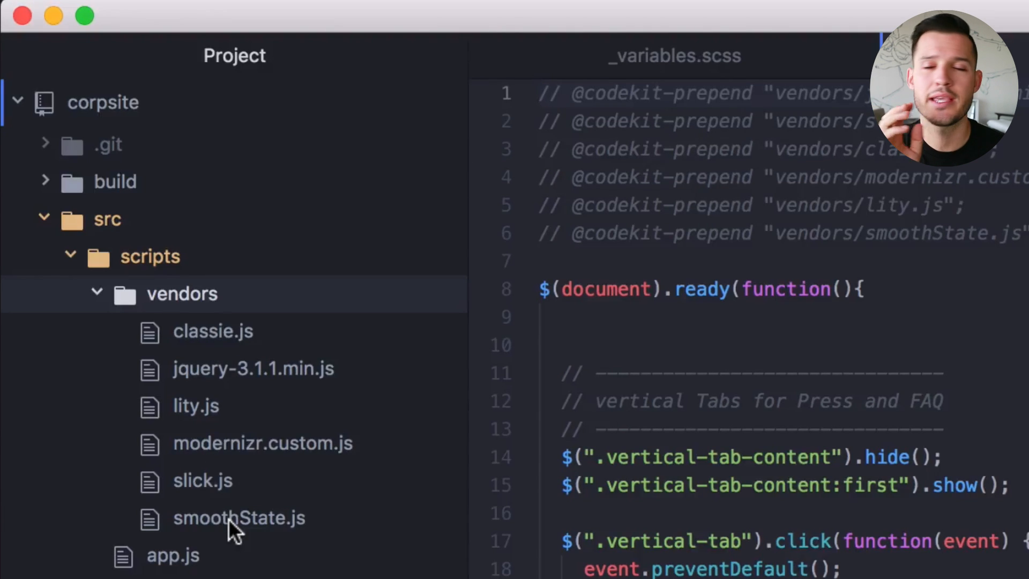
pyautogui.moveTo(239, 518)
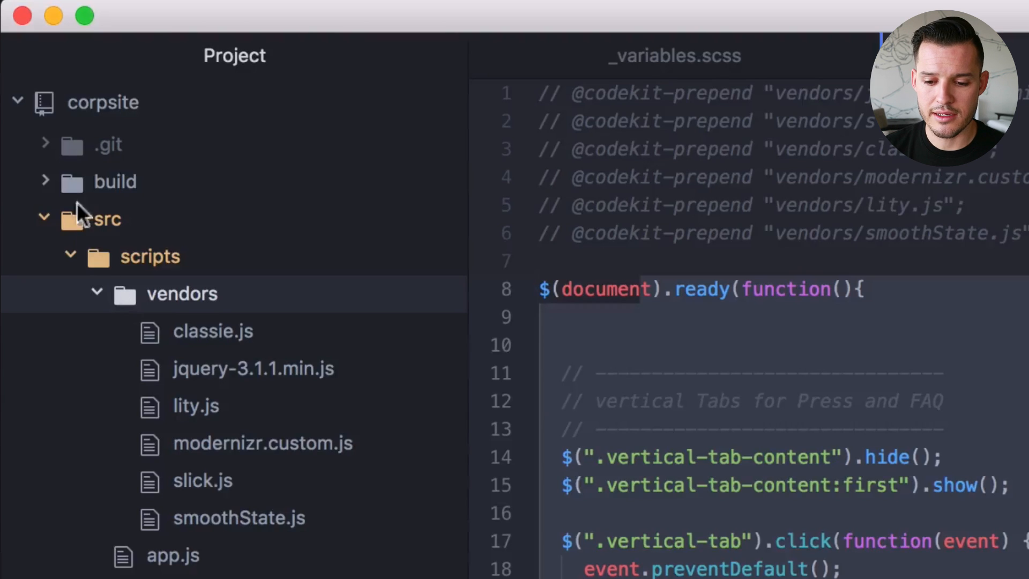
pyautogui.click(44, 182)
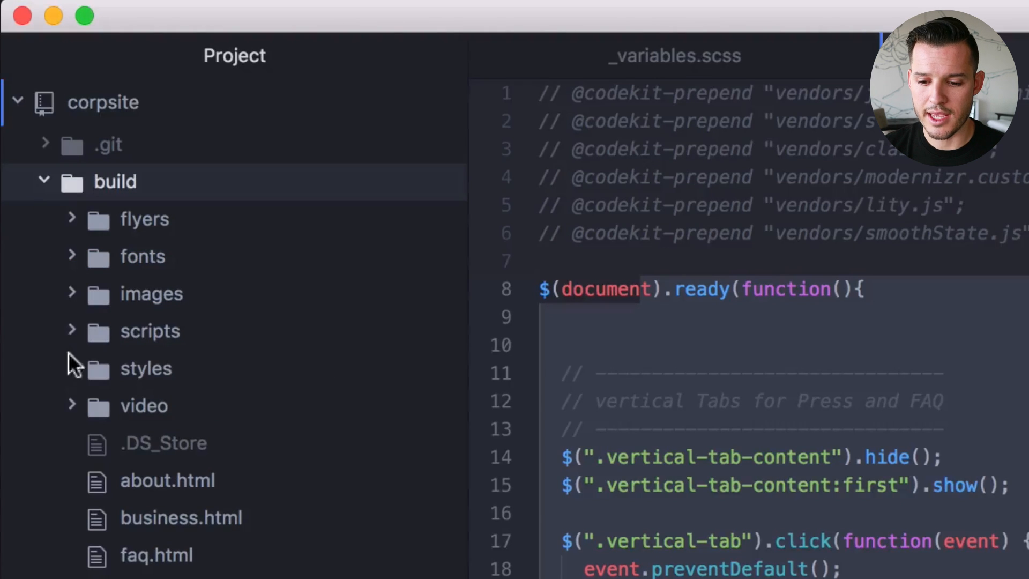
pyautogui.click(149, 330)
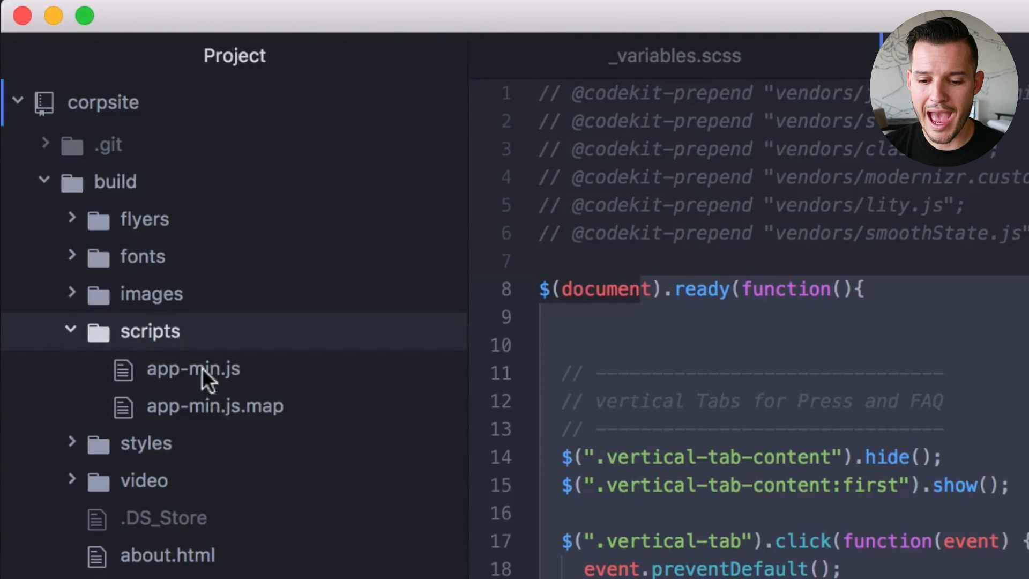
pyautogui.moveTo(193, 368)
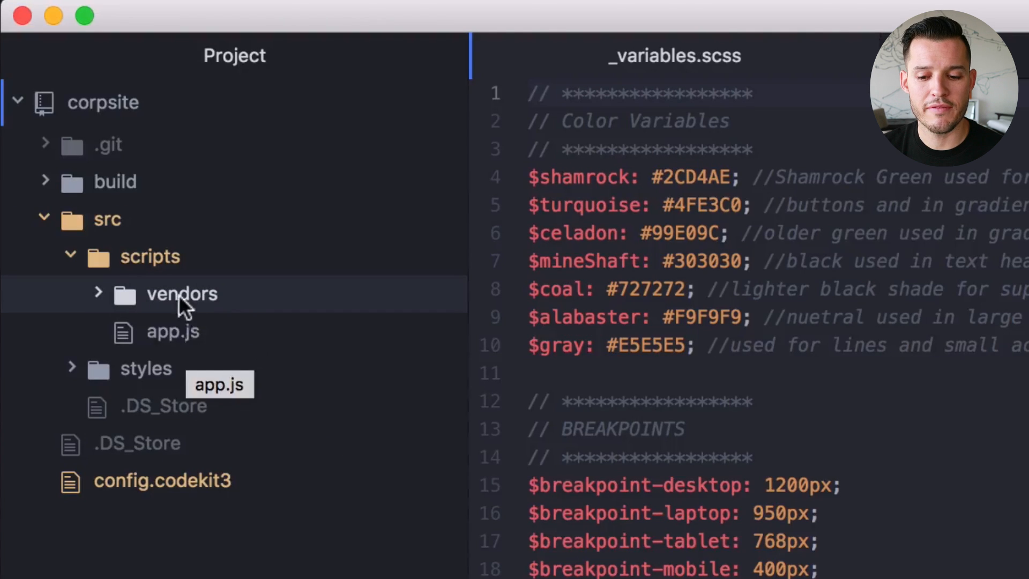
# Collapse src/scripts and expand src/styles to list the numbered partial folders and main.scss.
pyautogui.click(70, 256)
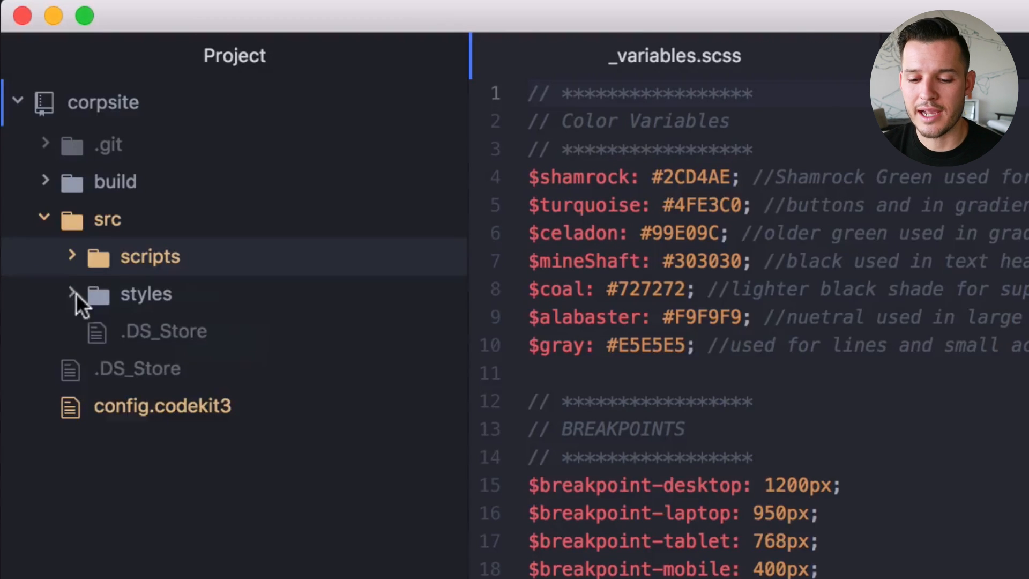
pyautogui.click(70, 294)
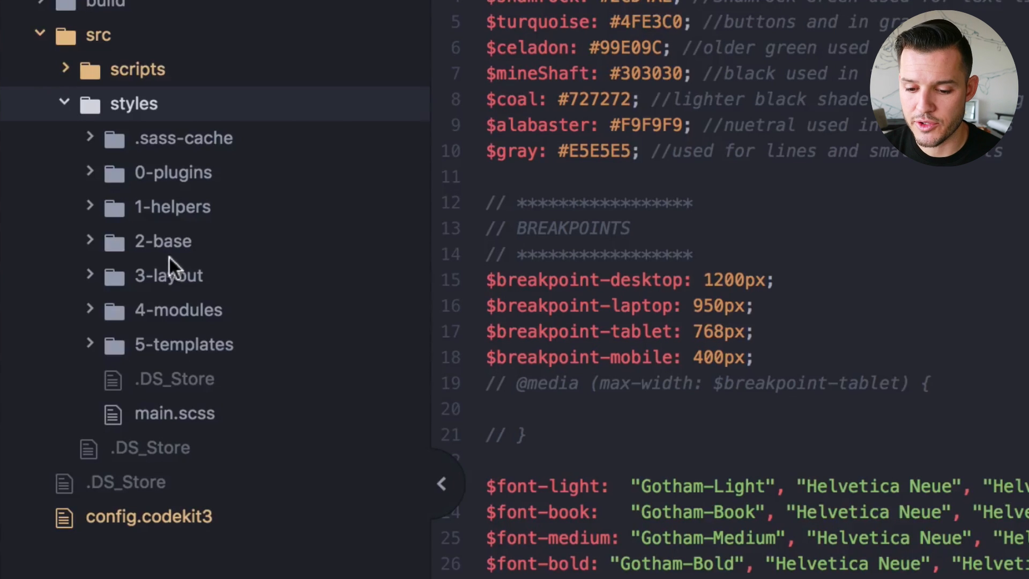
pyautogui.moveTo(182, 181)
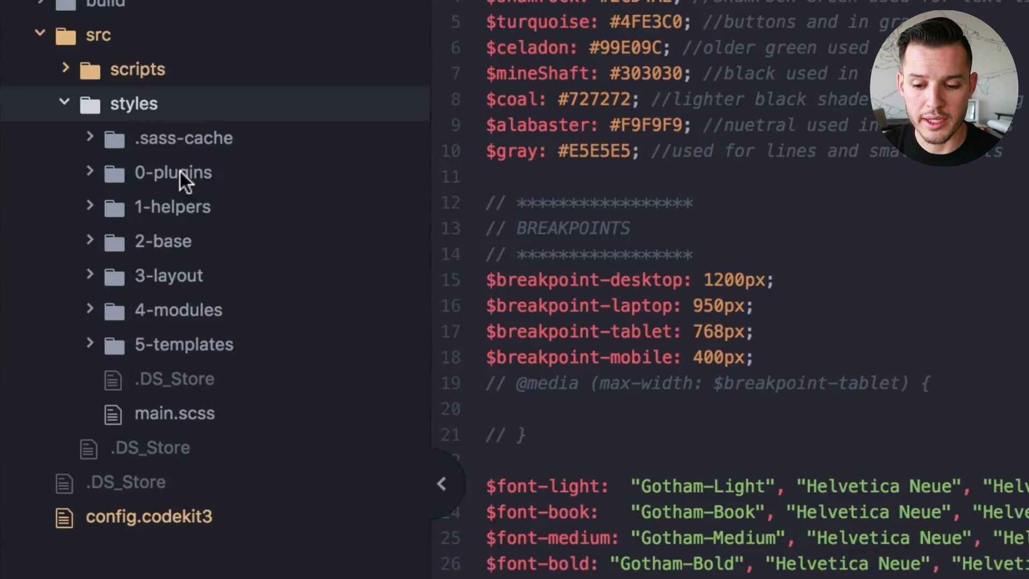
pyautogui.moveTo(190, 283)
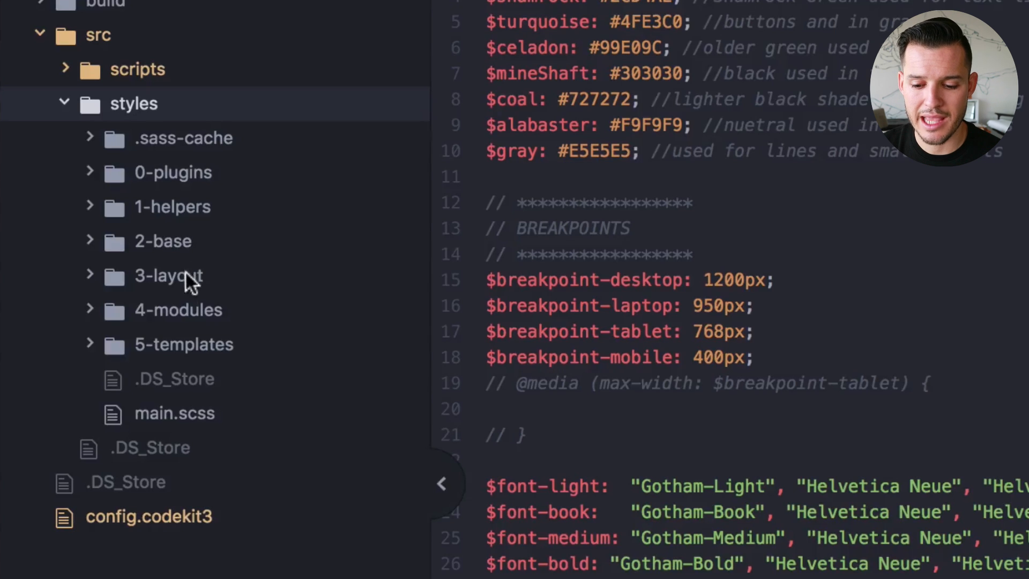
pyautogui.moveTo(183, 345)
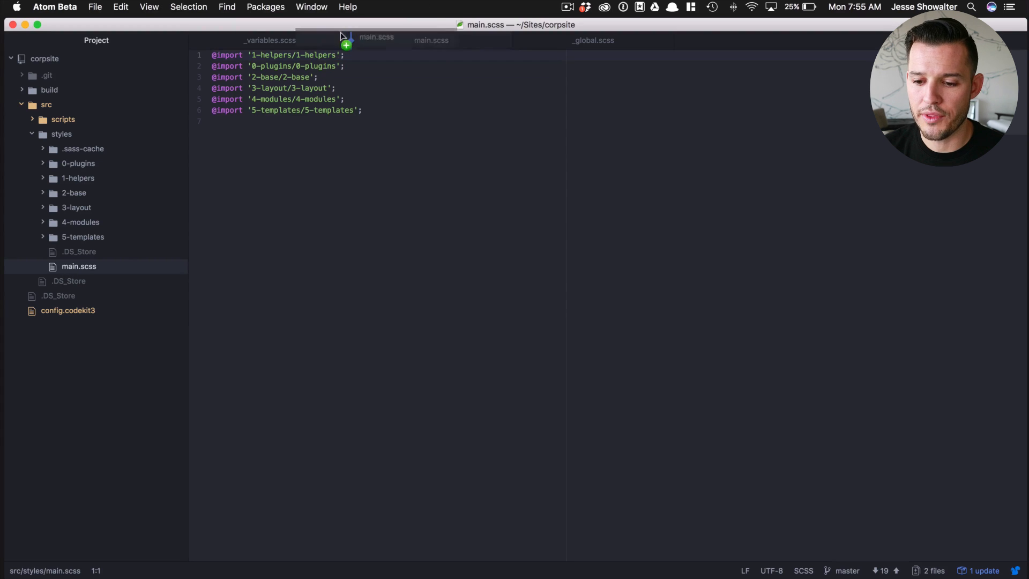
# Move the main.scss tab to the first position and expand the 1-helpers folder.
pyautogui.moveTo(376, 37); pyautogui.dragTo(269, 41)
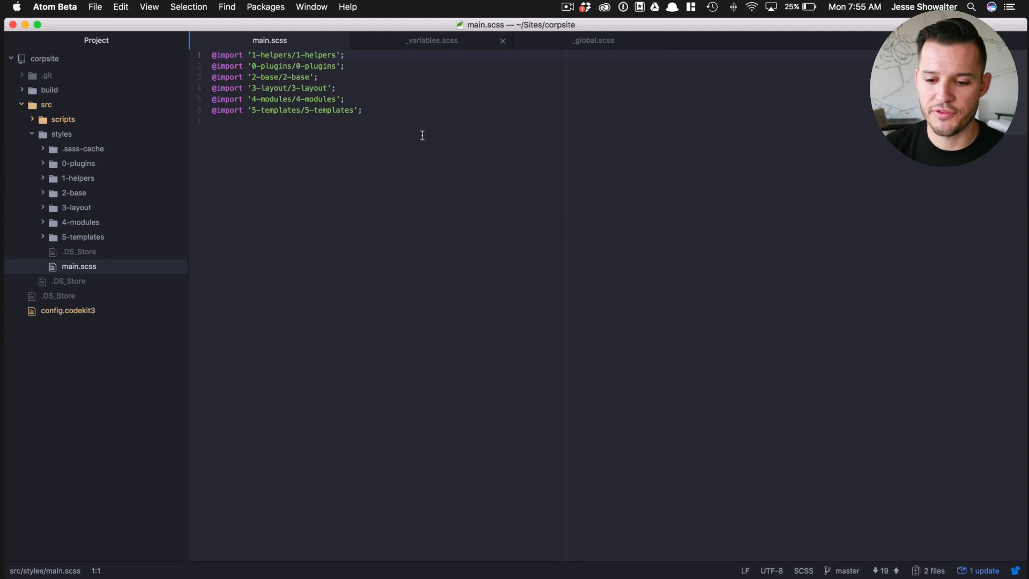
pyautogui.click(77, 178)
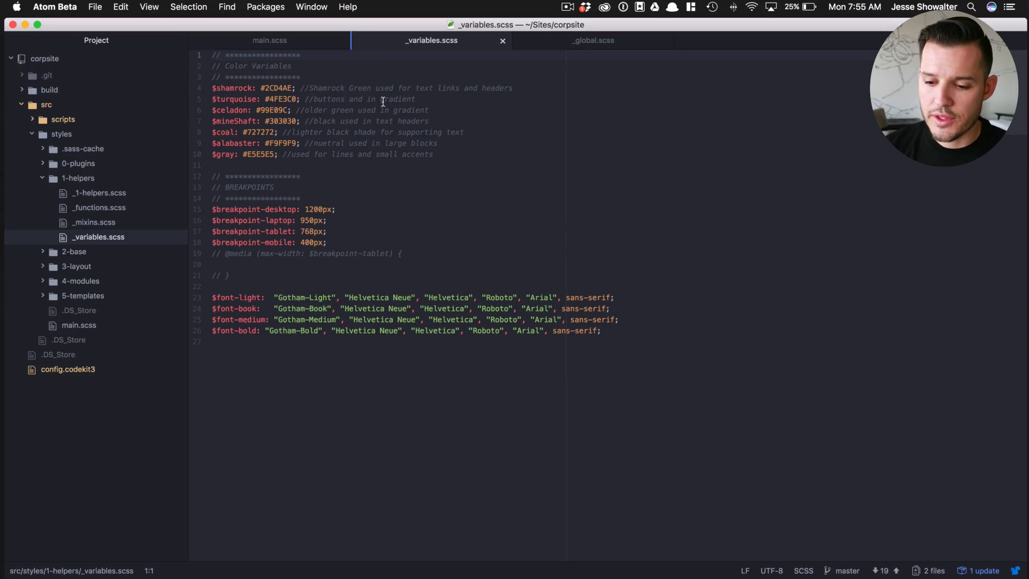
# Leave only main.scss open, open _1-helpers.scss from 1-helpers, and collapse the build folder.
pyautogui.click(93, 222)
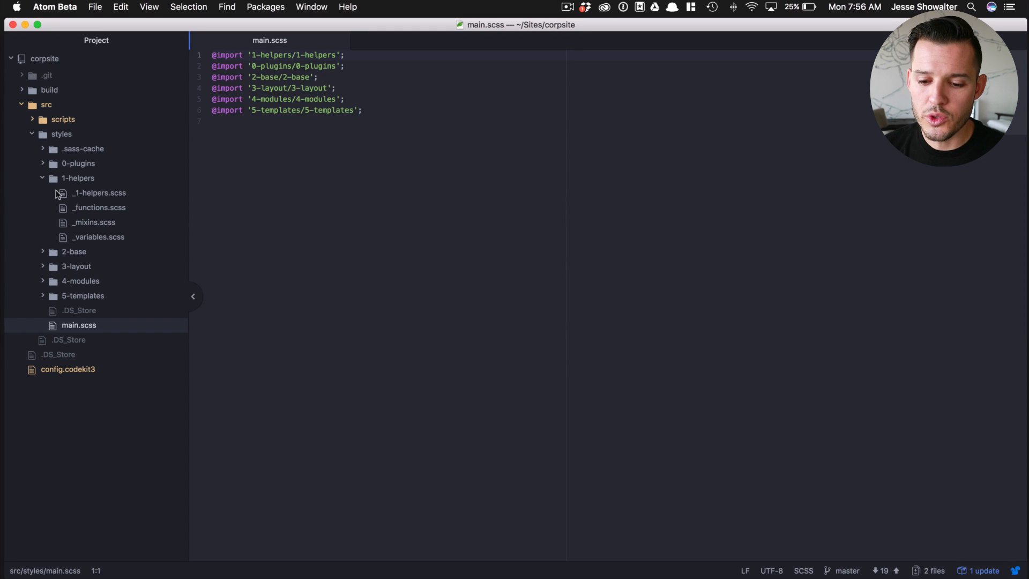
pyautogui.click(77, 178)
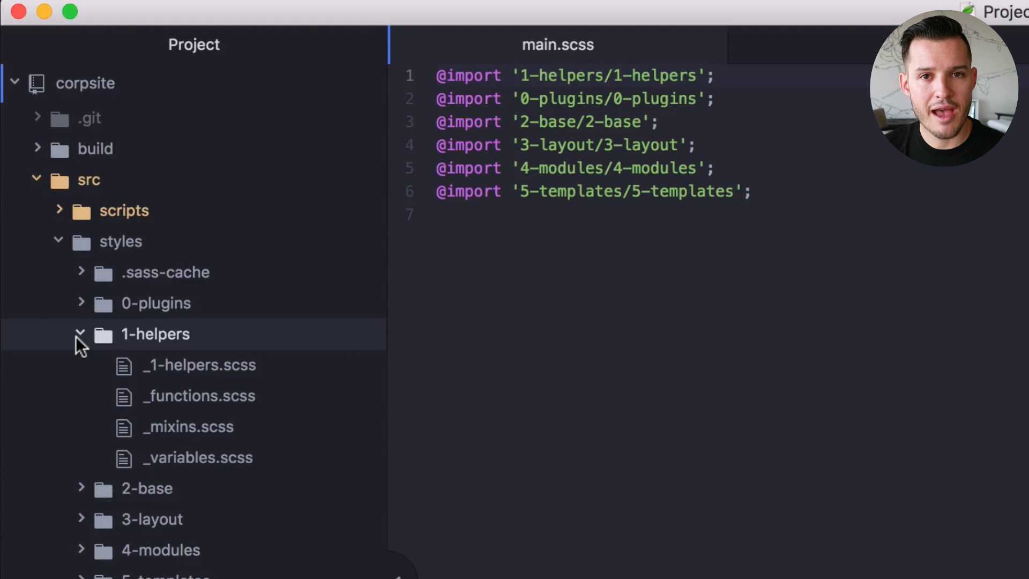
pyautogui.click(199, 364)
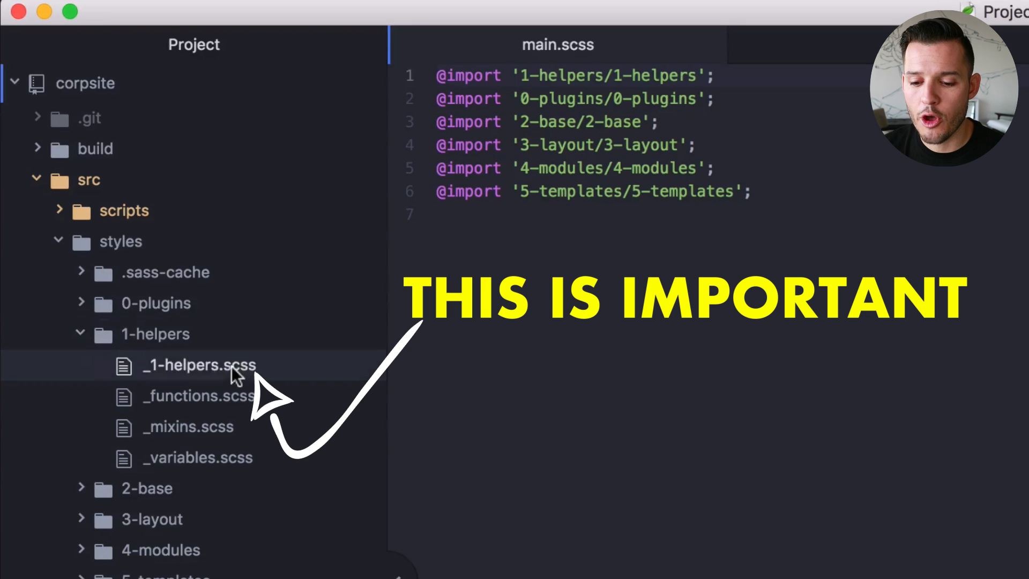
pyautogui.doubleClick(199, 365)
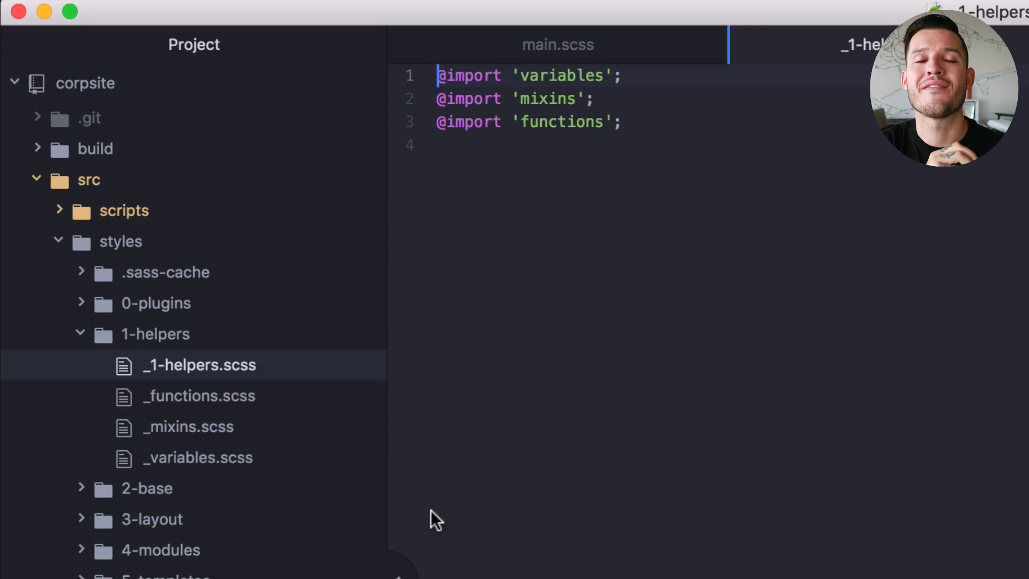
pyautogui.moveTo(447, 431)
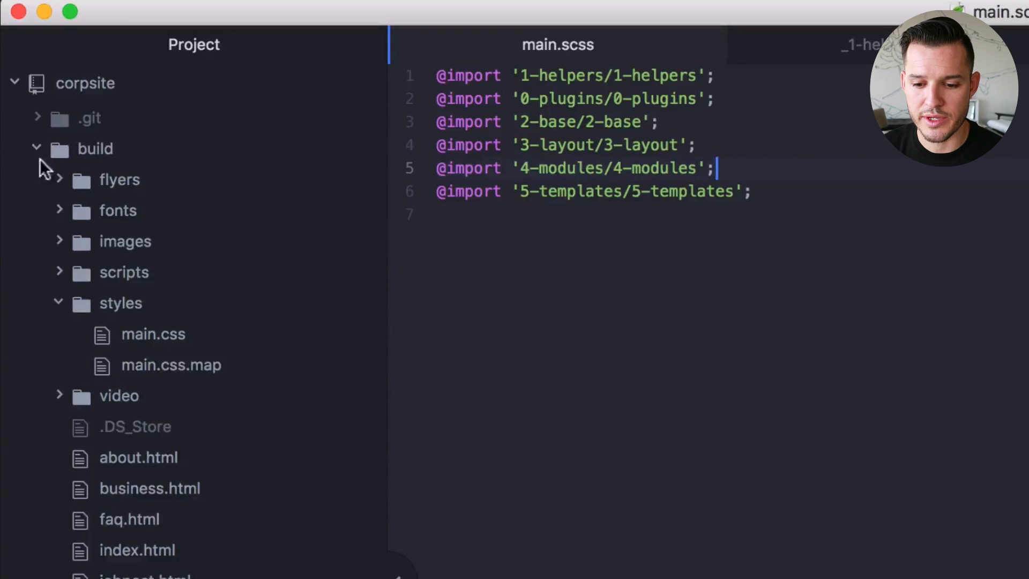
pyautogui.click(37, 149)
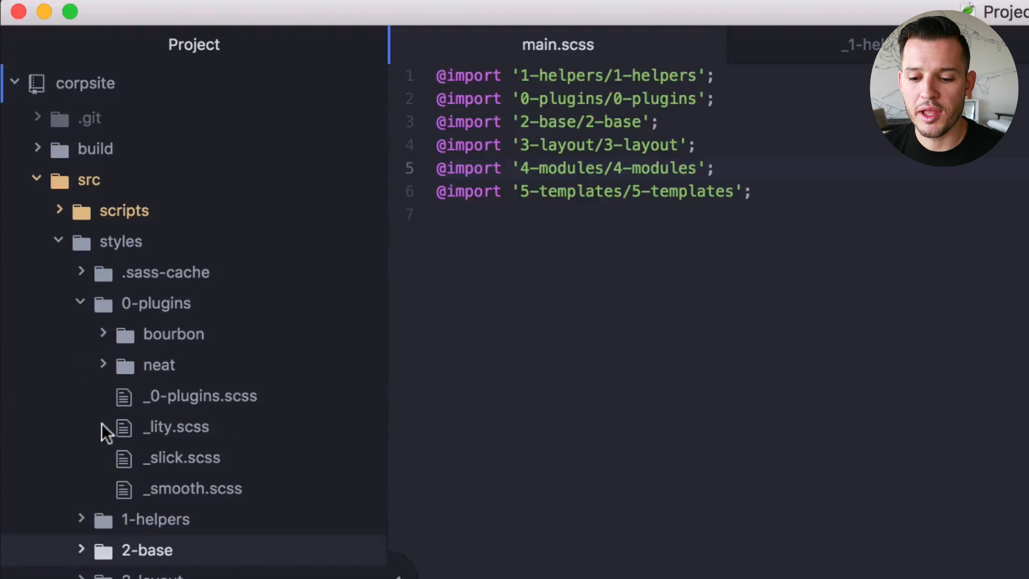
pyautogui.moveTo(135, 380)
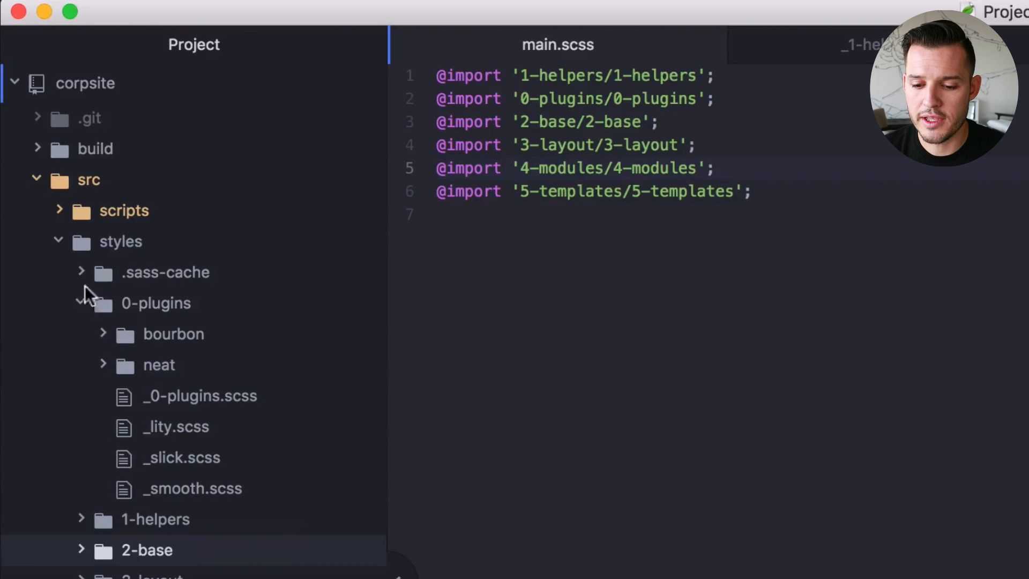
# Collapse the 0-plugins folder, leaving its bourbon, neat and plugin partials hidden.
pyautogui.click(82, 303)
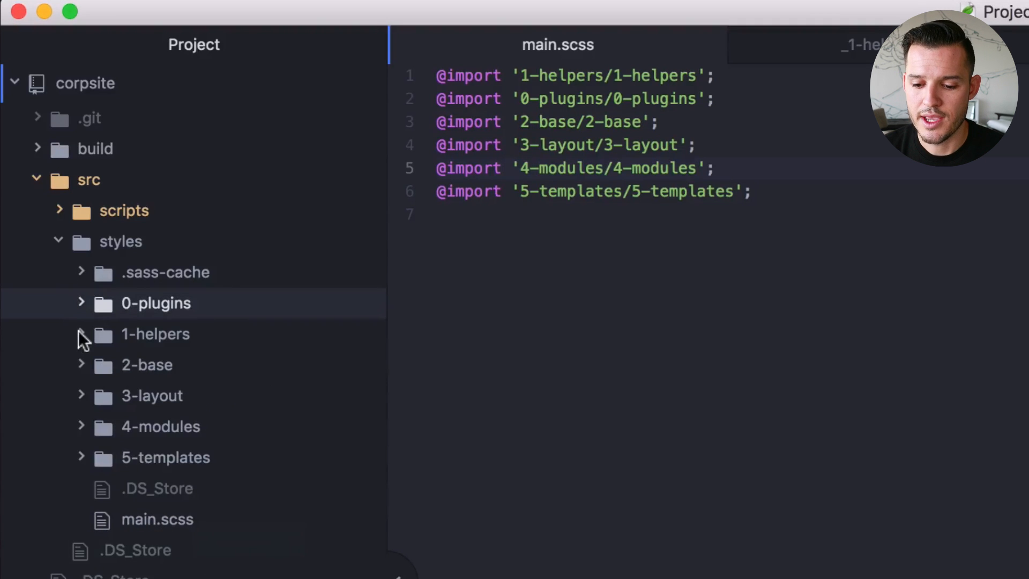
pyautogui.click(156, 334)
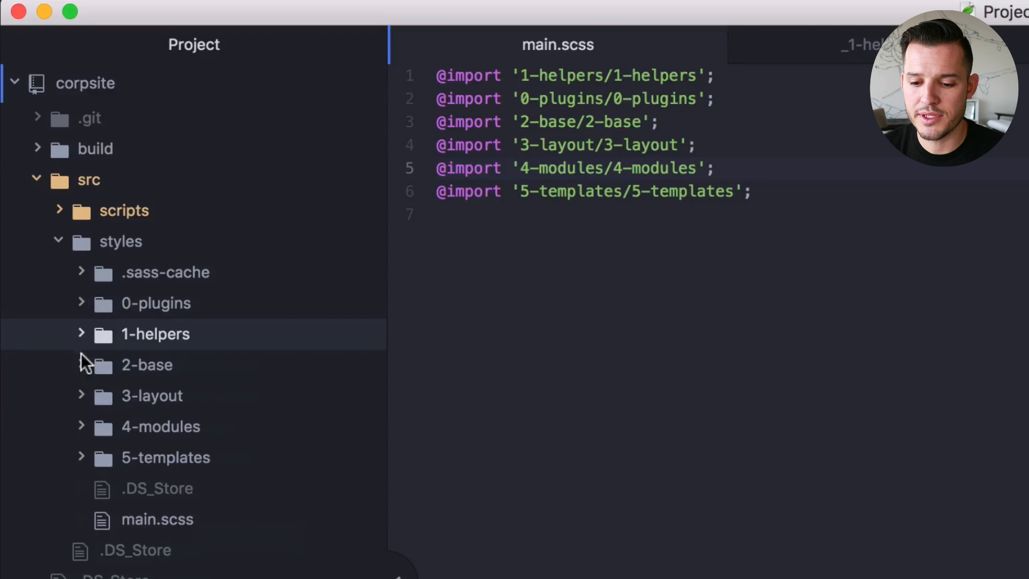
pyautogui.click(147, 365)
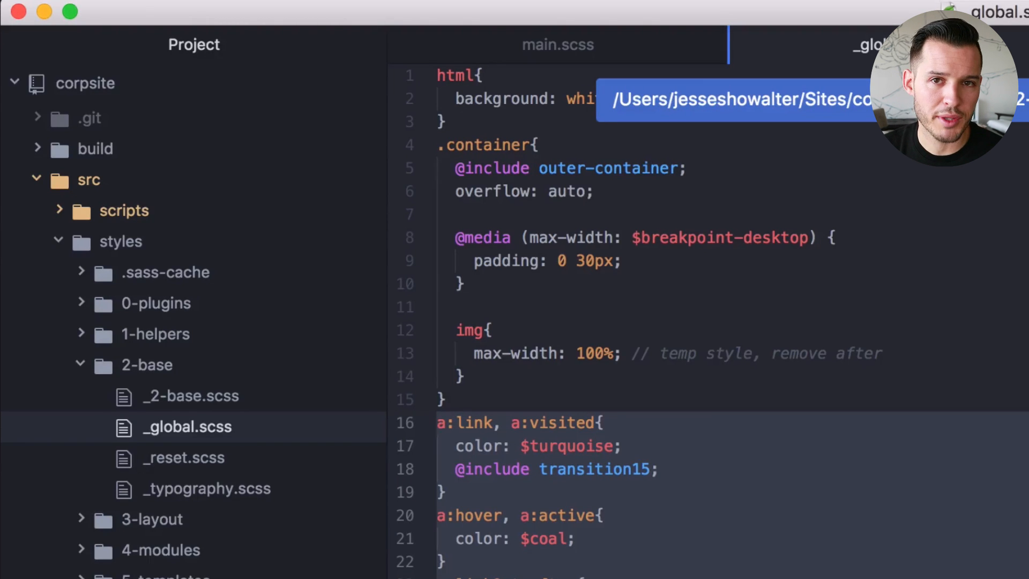
pyautogui.click(184, 457)
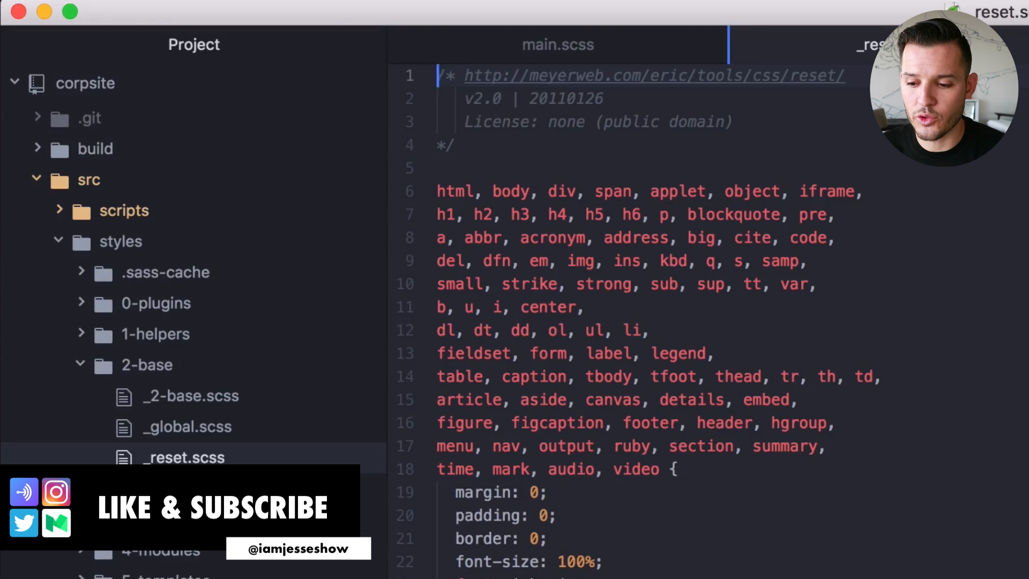
pyautogui.click(557, 44)
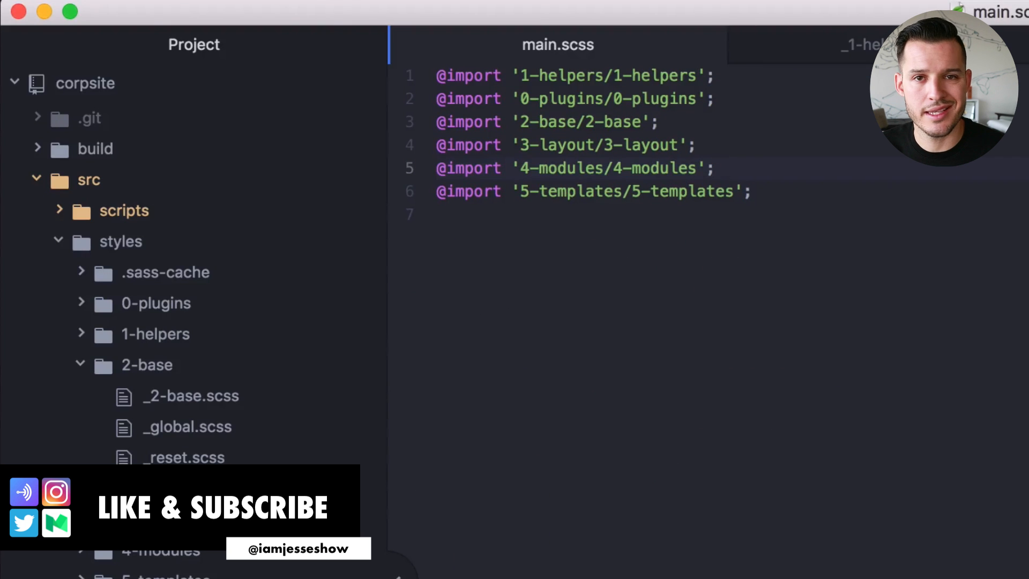
pyautogui.click(857, 45)
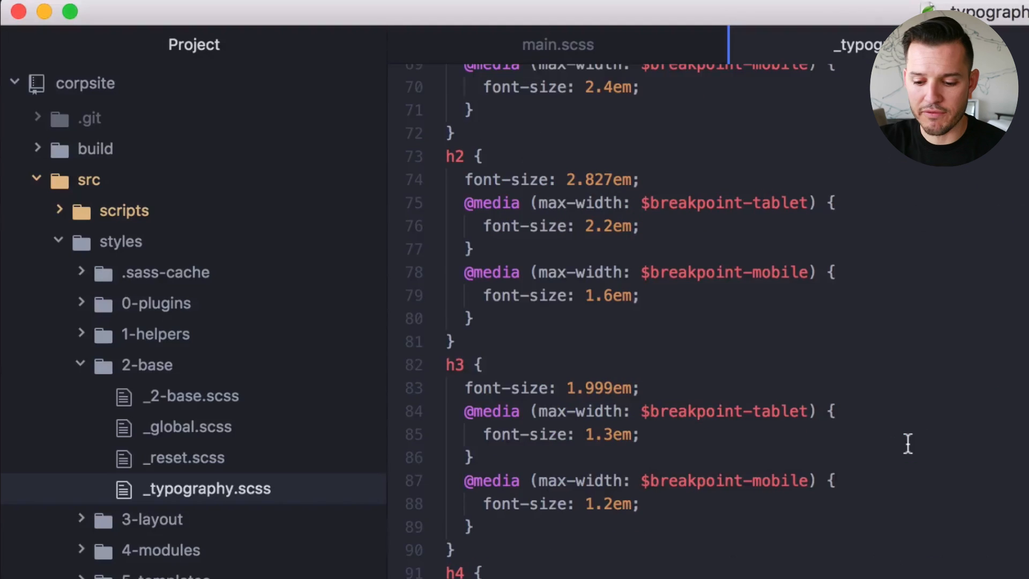
pyautogui.scroll(-3)
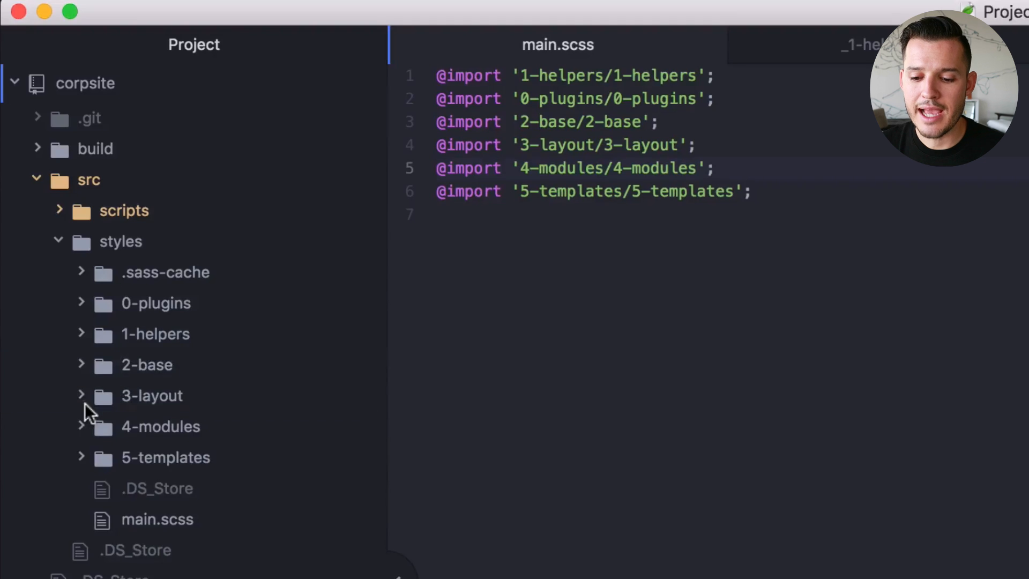
pyautogui.click(81, 395)
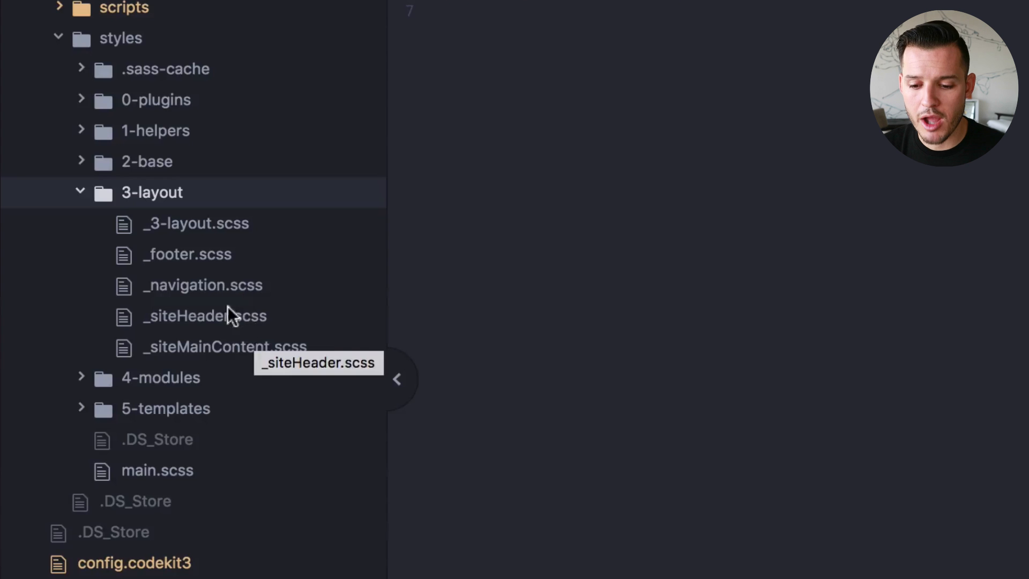
pyautogui.click(186, 255)
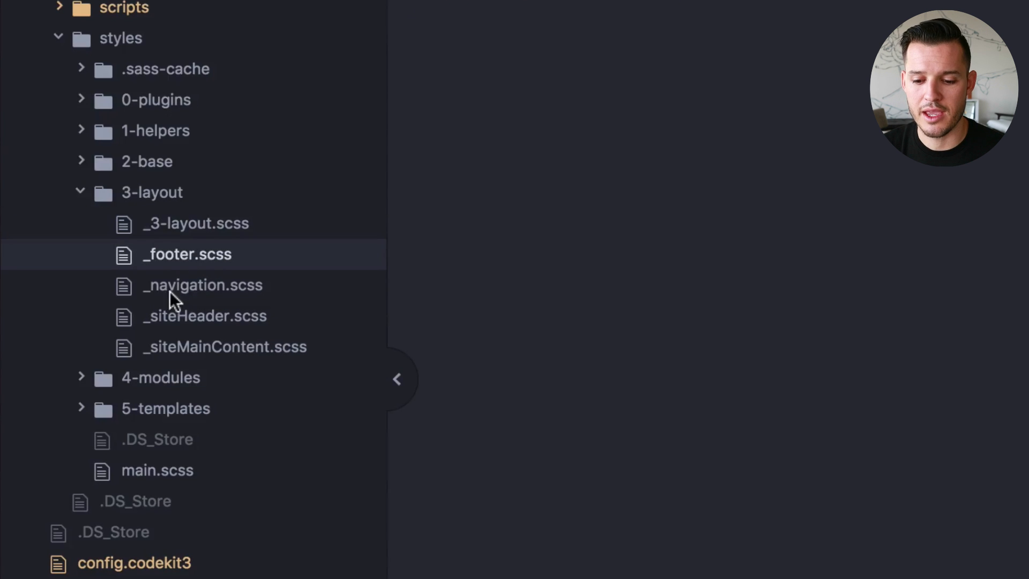
pyautogui.click(202, 284)
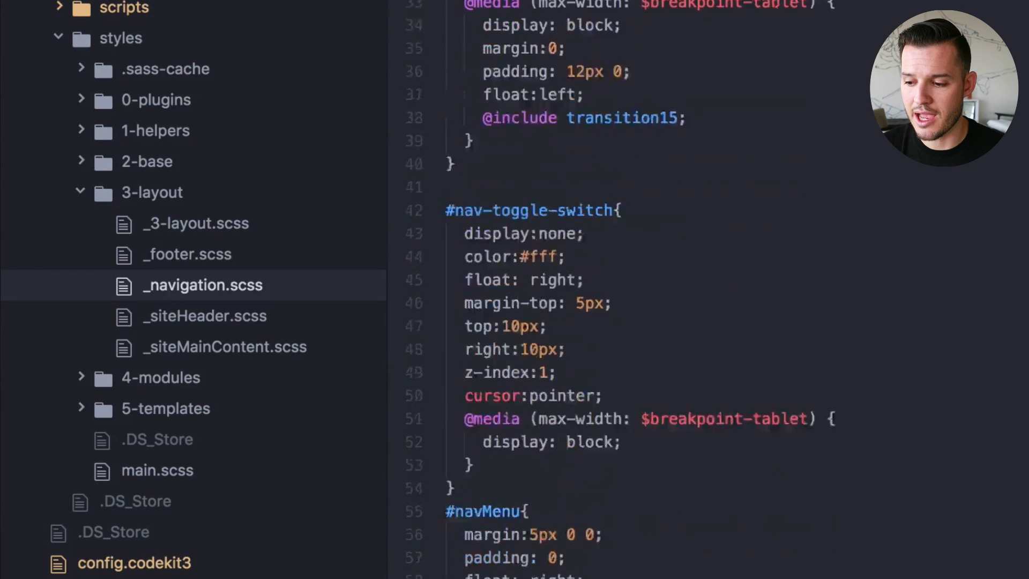
pyautogui.scroll(3)
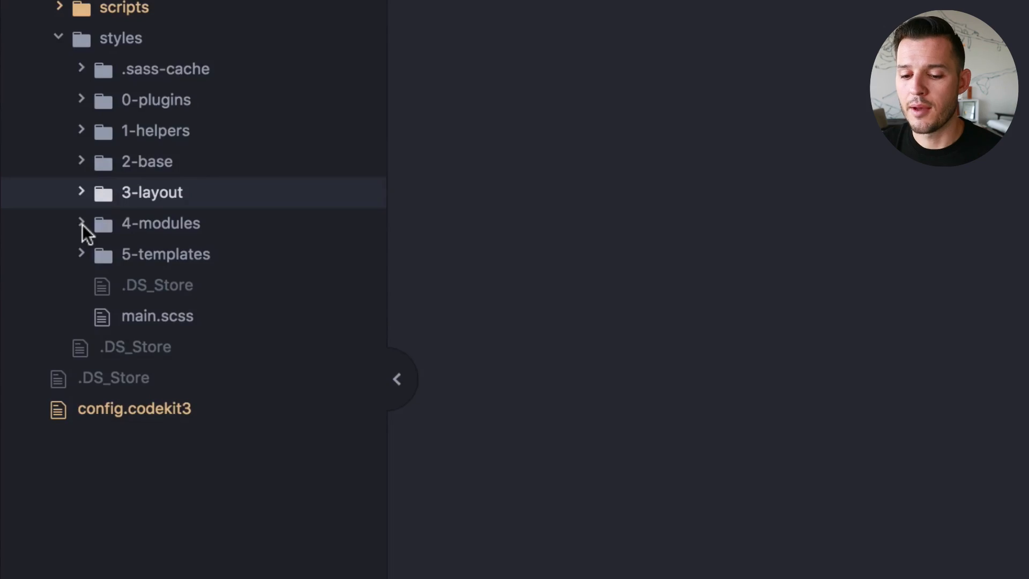
# Expand 4-modules and open _video.scss with its video positioning and sizing rules.
pyautogui.click(81, 223)
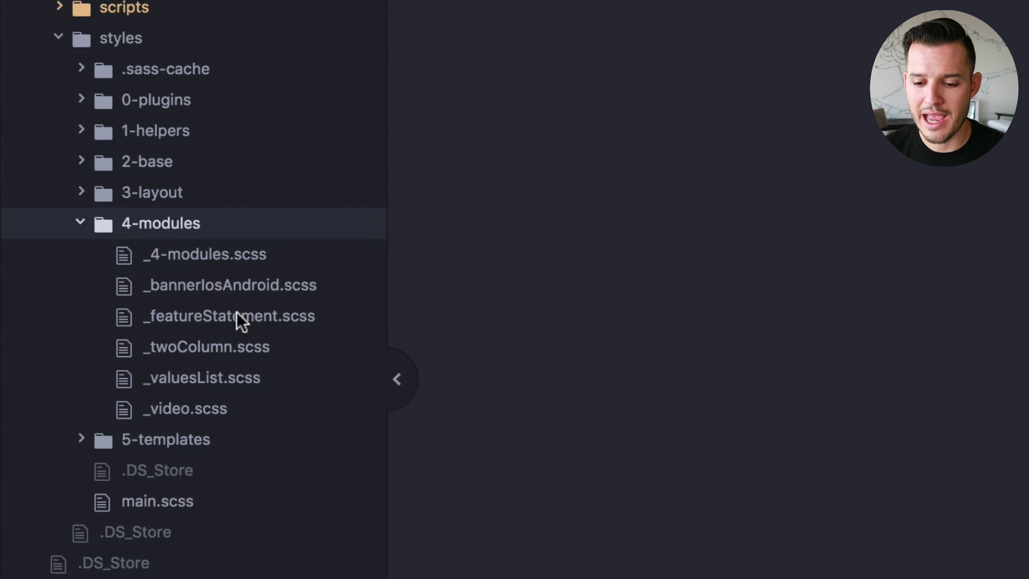
pyautogui.moveTo(233, 321)
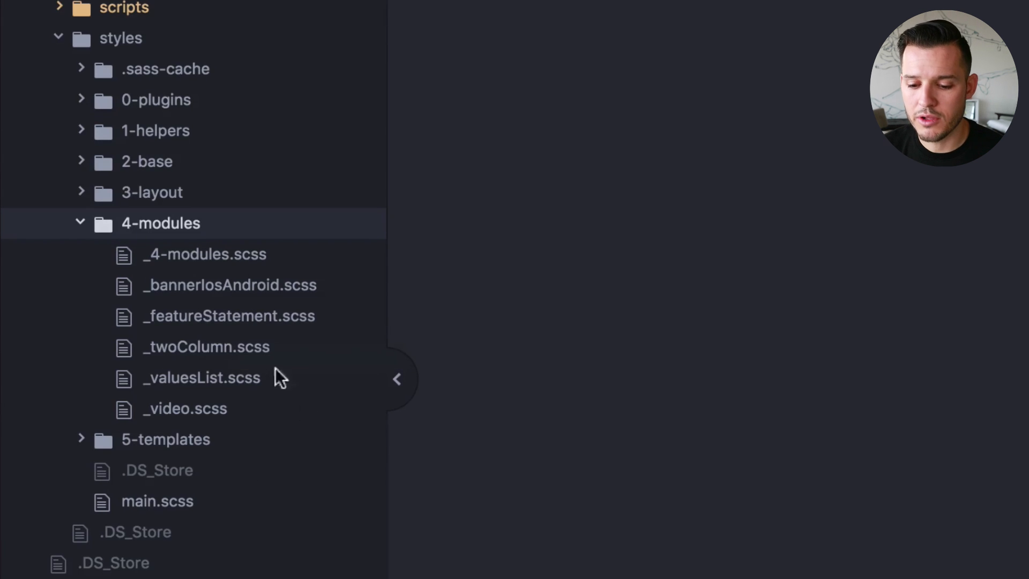
pyautogui.moveTo(200, 413)
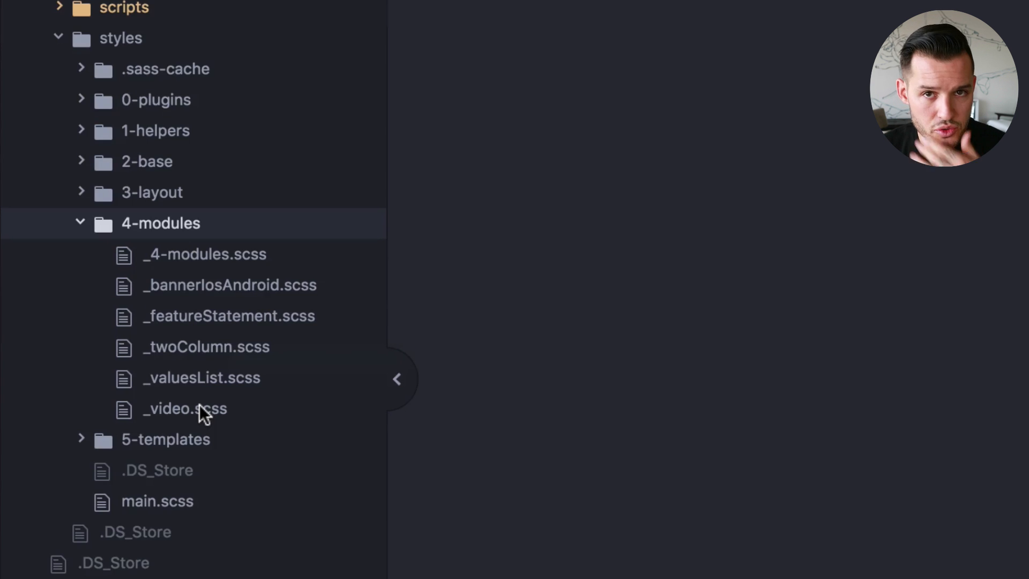
pyautogui.click(185, 408)
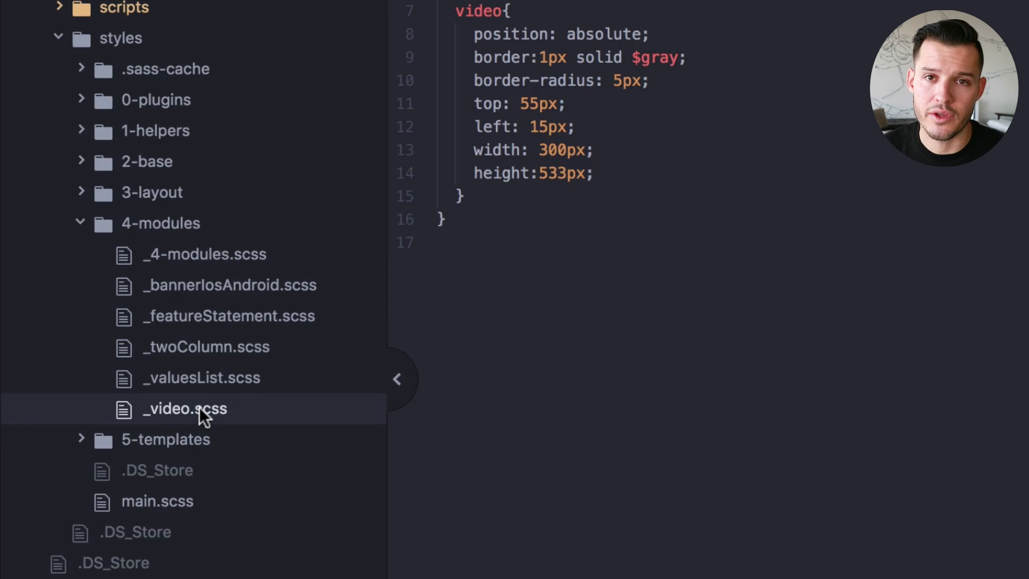
pyautogui.moveTo(100, 461)
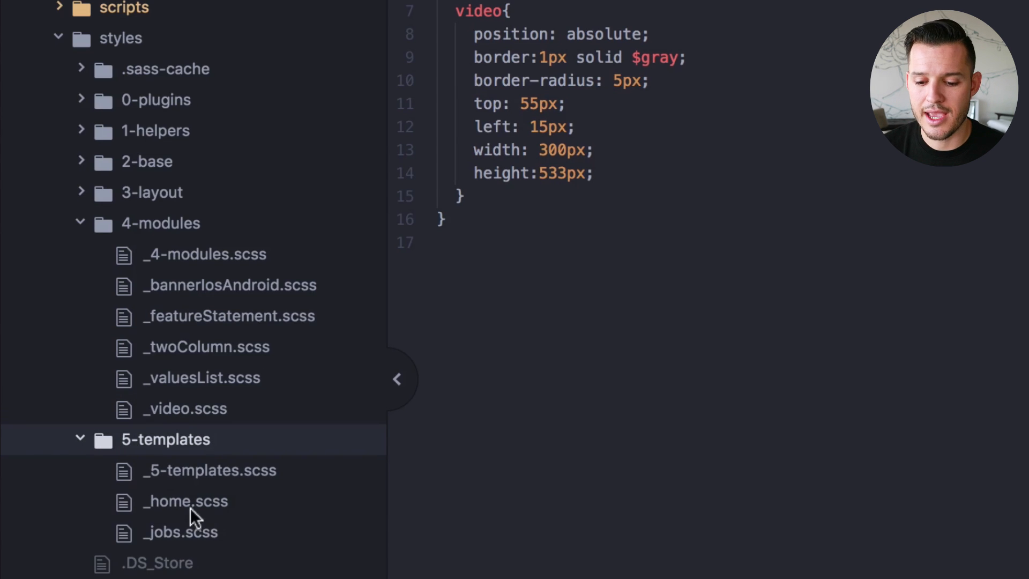
# Open _home.scss and scroll through its video hover and features showcase slider styles.
pyautogui.click(185, 502)
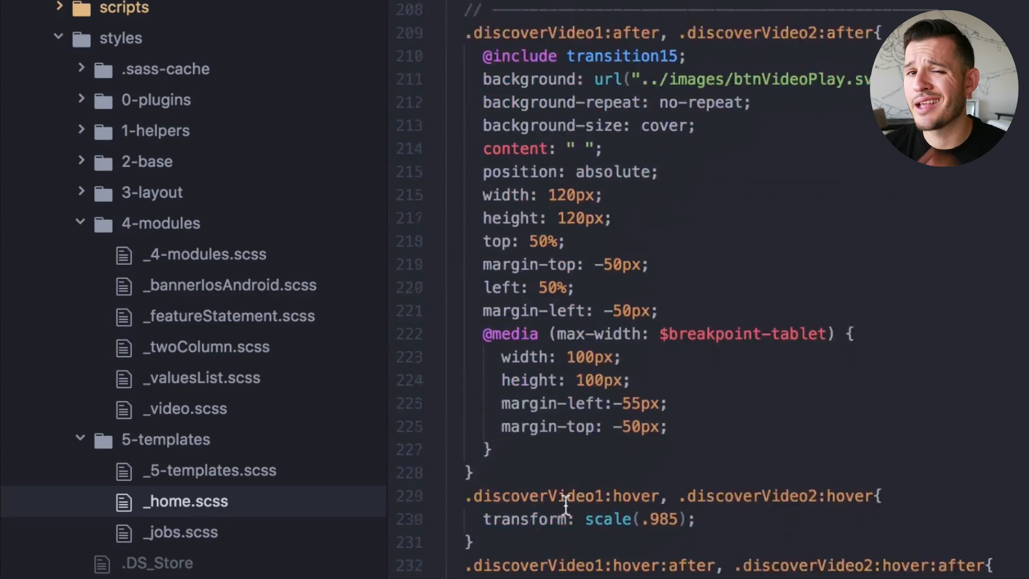
pyautogui.scroll(-3)
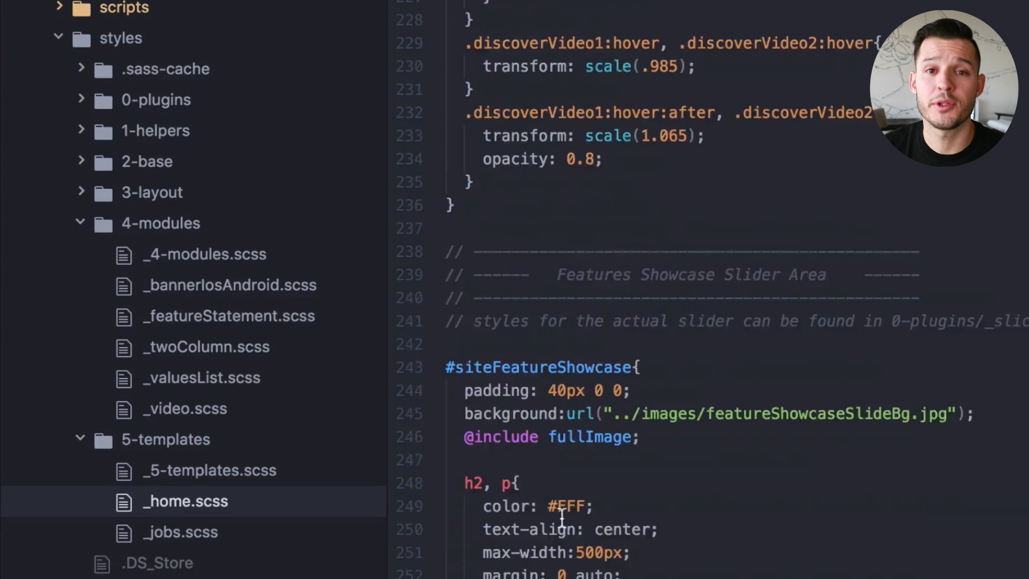